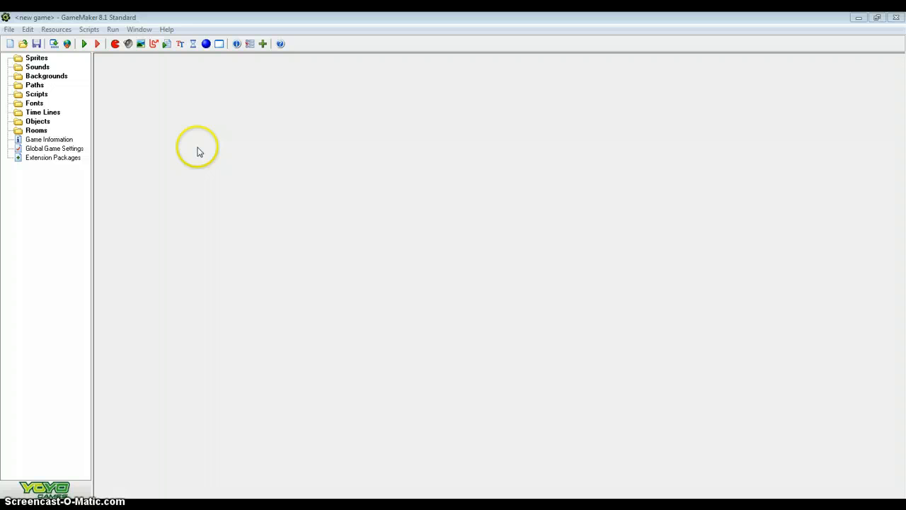
mouse_move(201, 152)
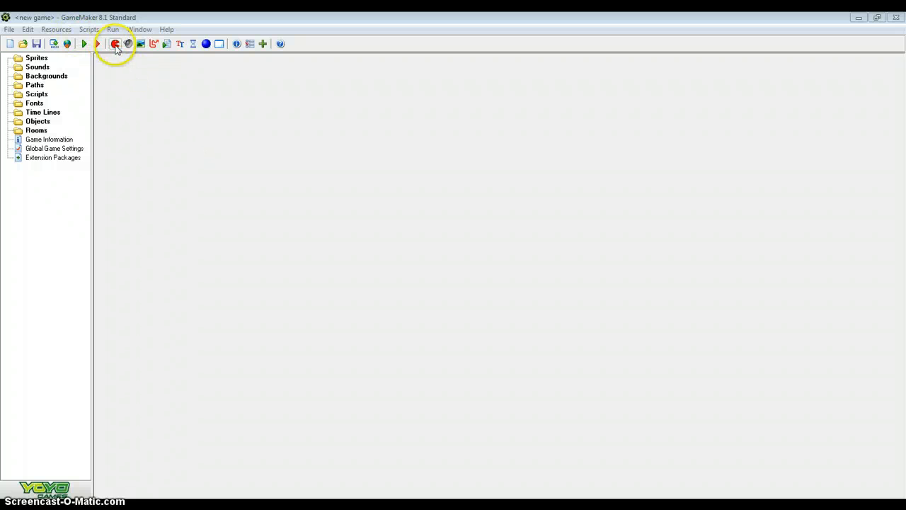
- Create sprite spr_player holding a single black 32×32 image
left_click(115, 44)
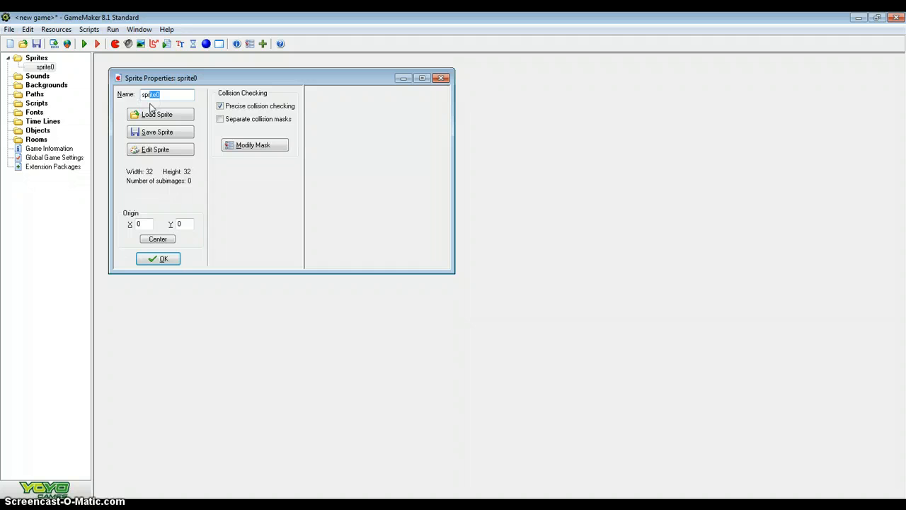
type("spr_playe")
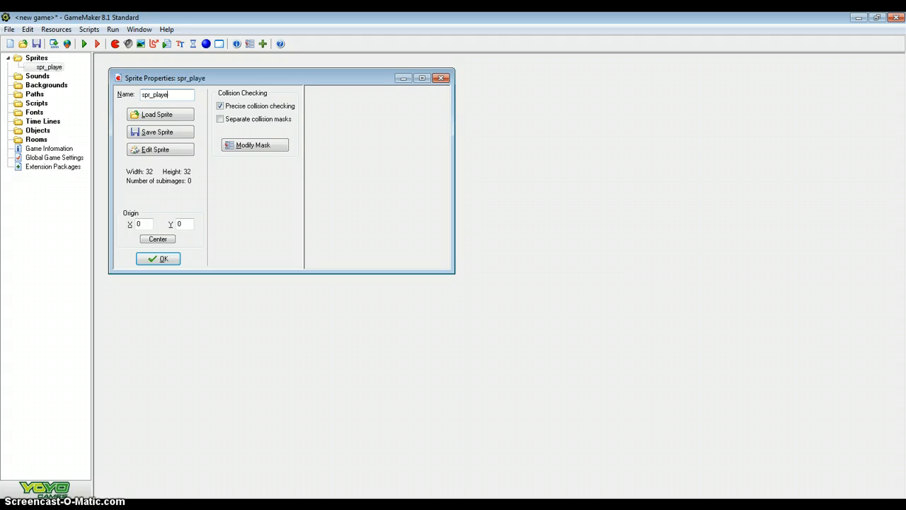
left_click(155, 149)
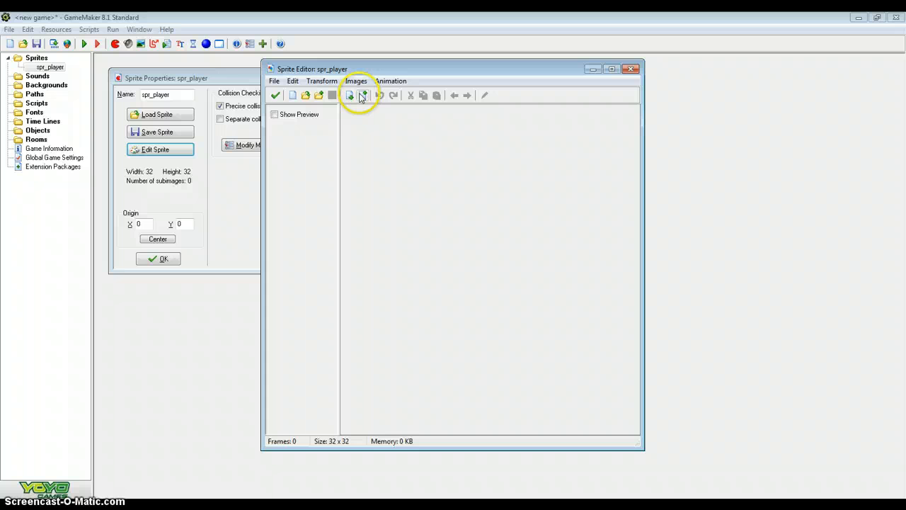
left_click(363, 95)
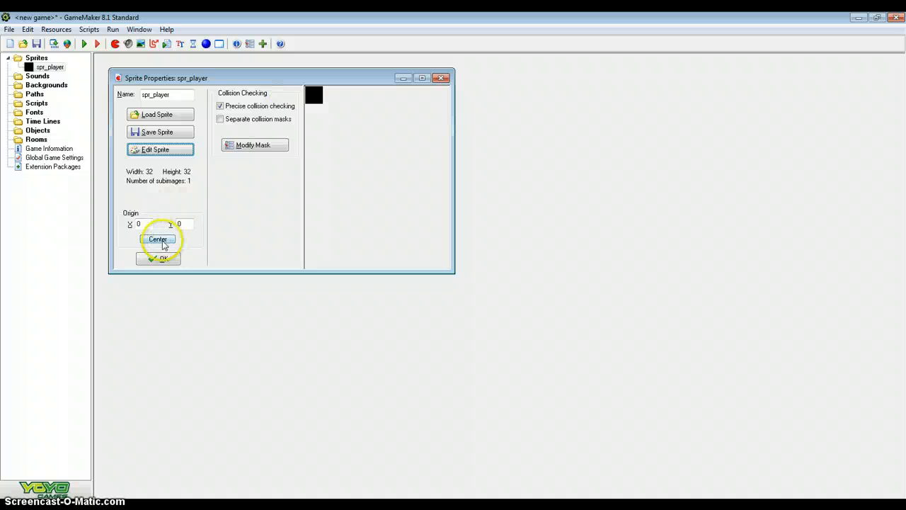
left_click(158, 258)
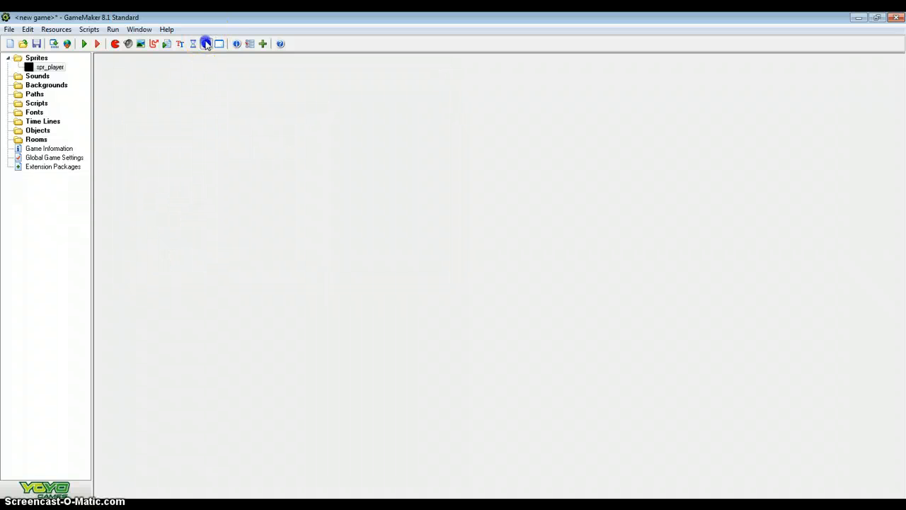
- Create obj_player with sprite spr_player, a Step event, and an empty Execute Code action
left_click(206, 44)
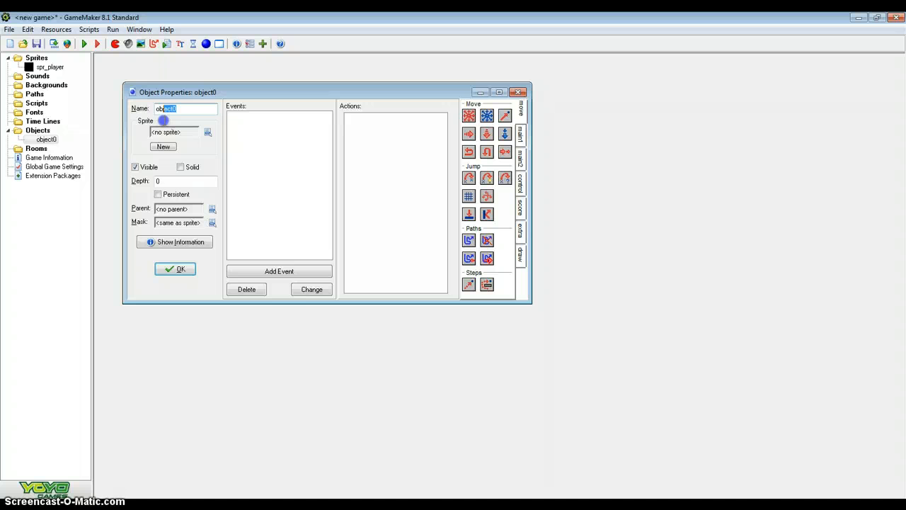
type("obj_player")
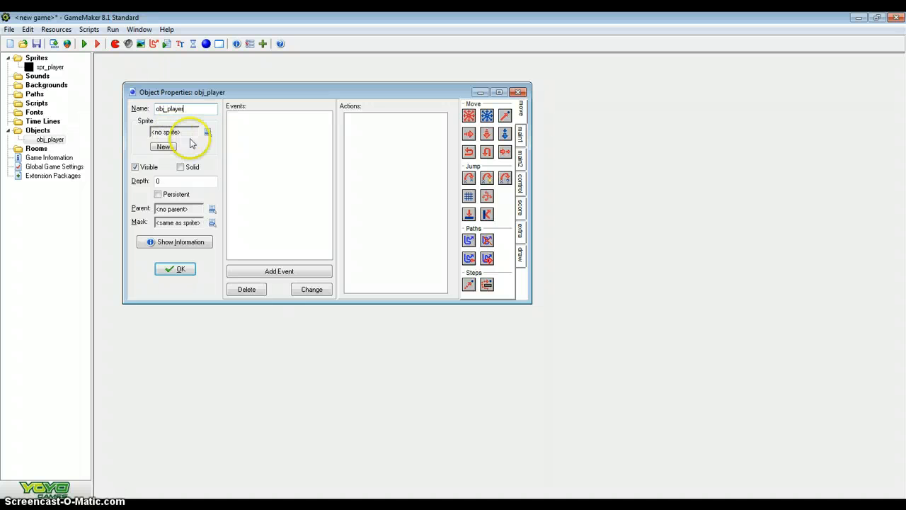
left_click(207, 133)
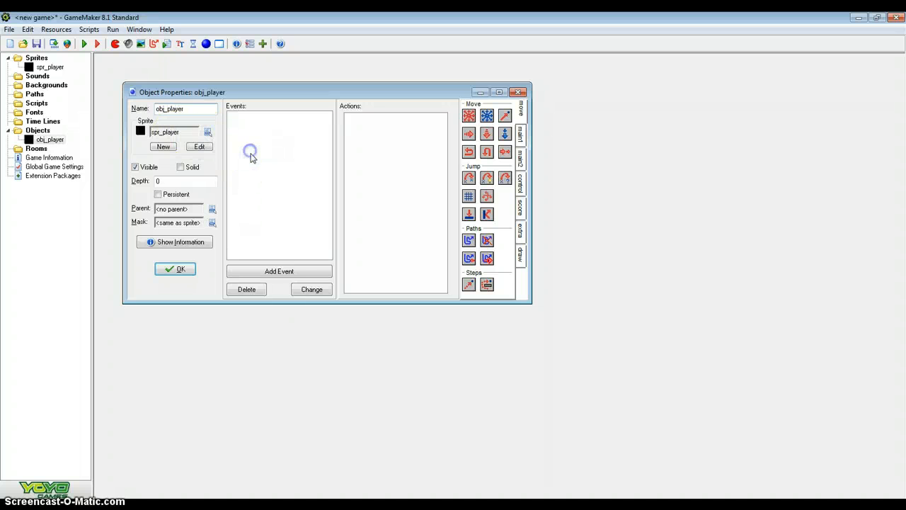
left_click(279, 271)
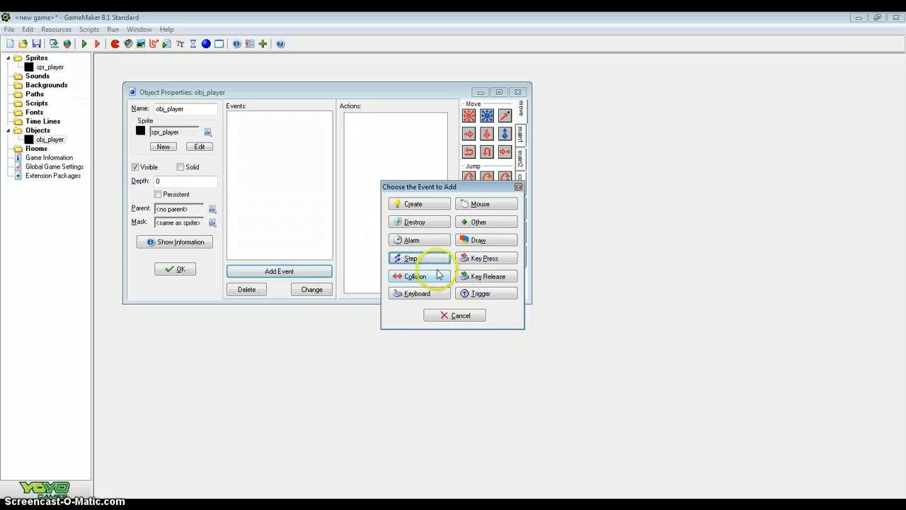
mouse_move(420, 208)
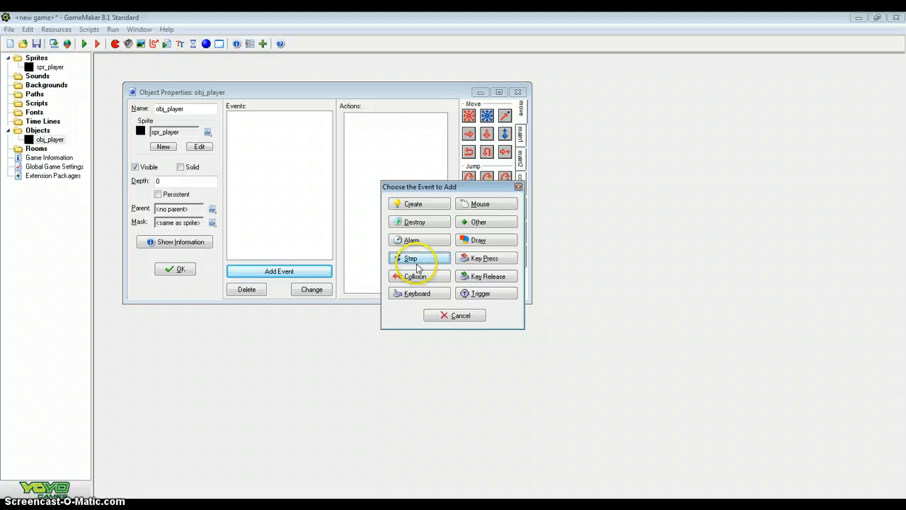
left_click(411, 257)
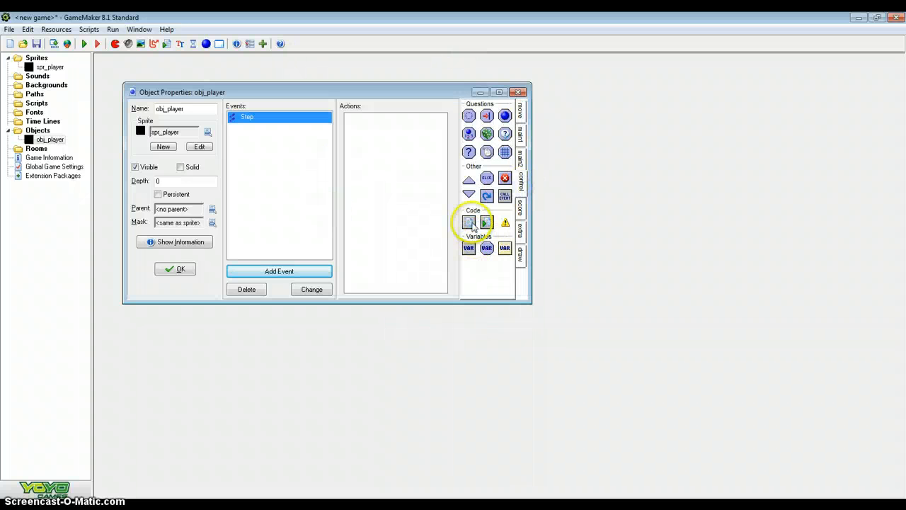
left_click(468, 222)
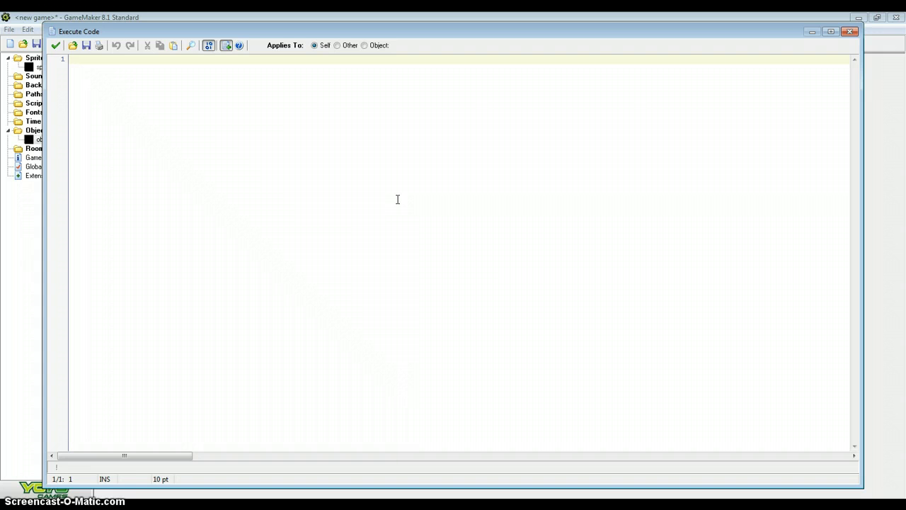
- Type hspeed = keyboard_check_direct(ord("D")) - keyboard_check_direct(ord("A")) in the Step code
type("hspeed =")
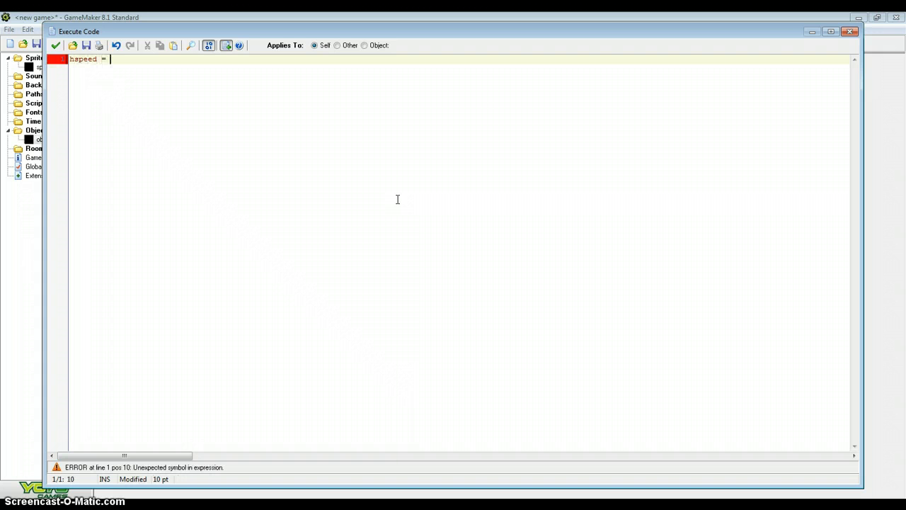
type("keyboard_check")
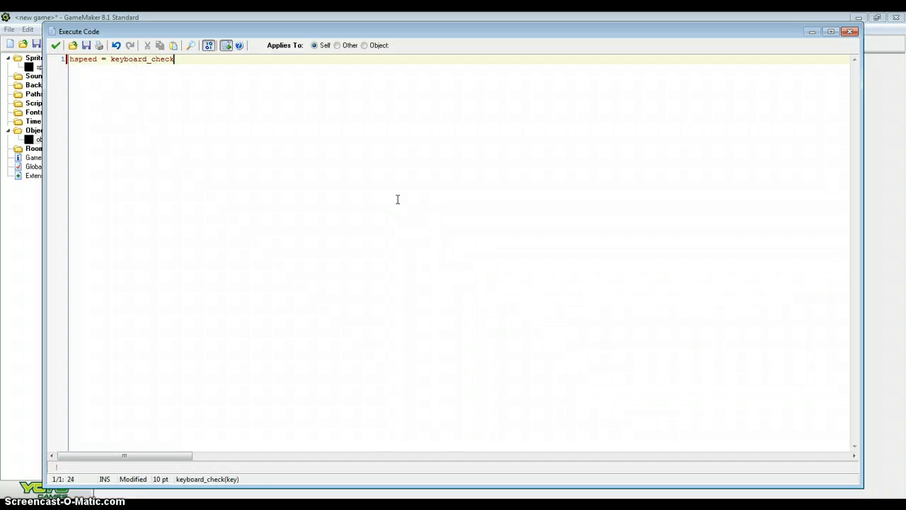
type("_direct (")
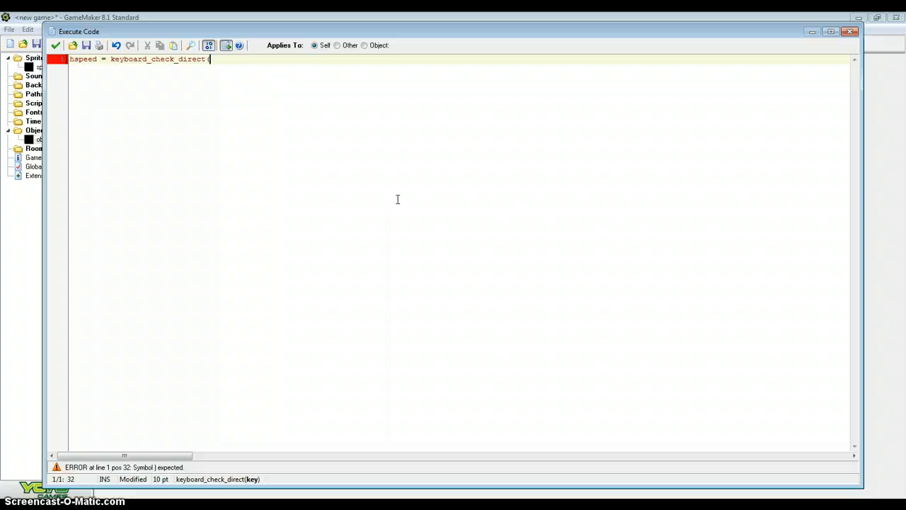
type("ord(\"D")
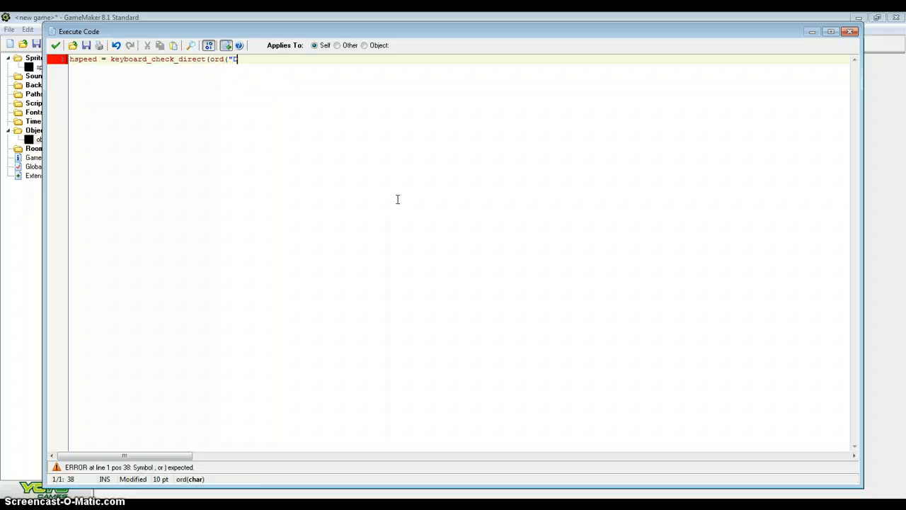
type("\")) -")
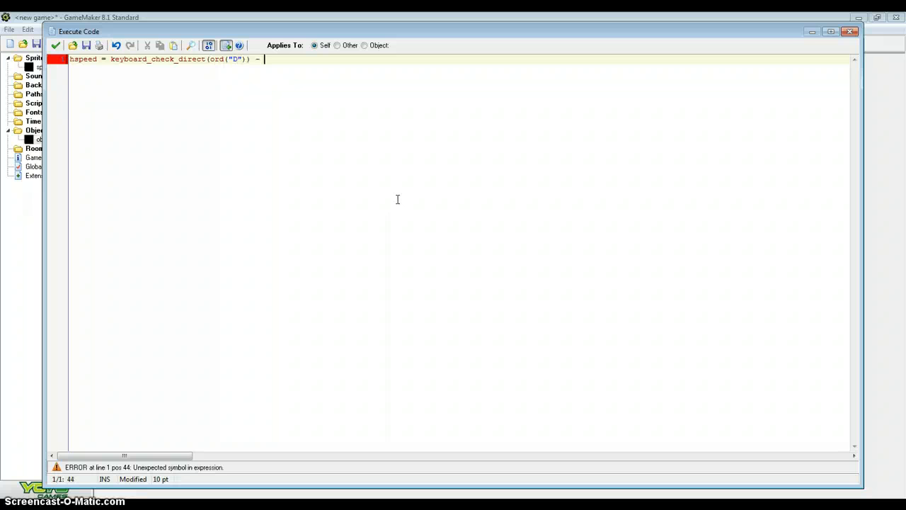
type("keyboard_c")
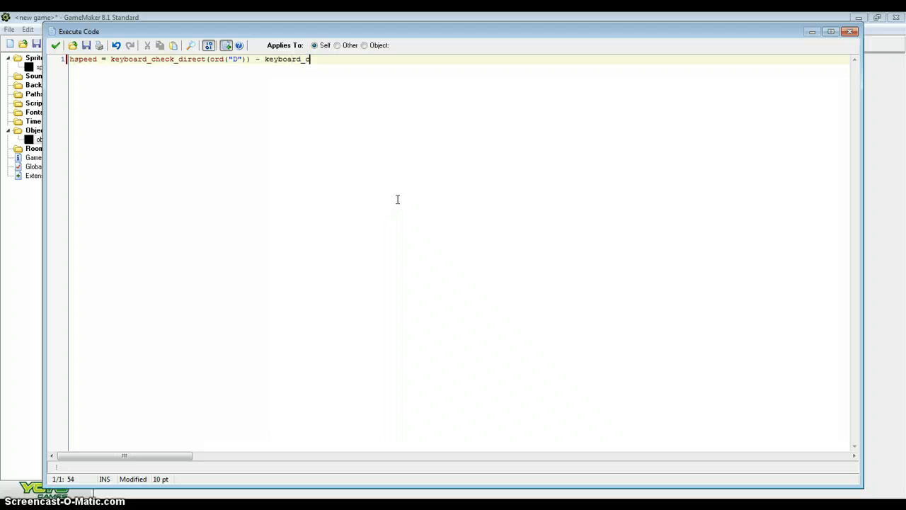
type("heck_direct")
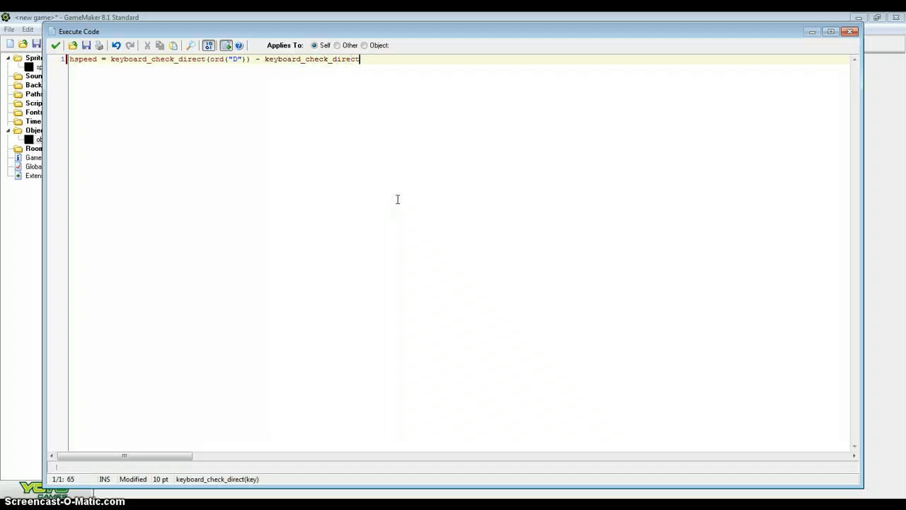
type("(ord(")
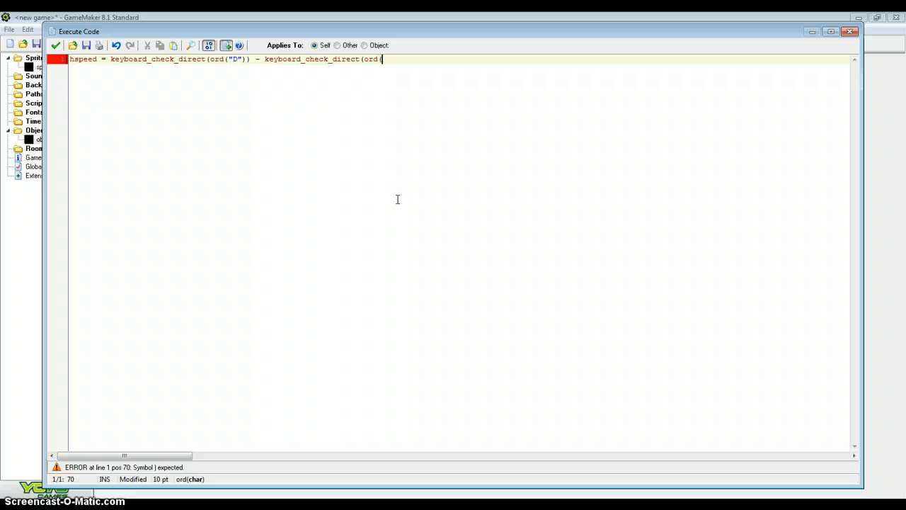
type("\"")
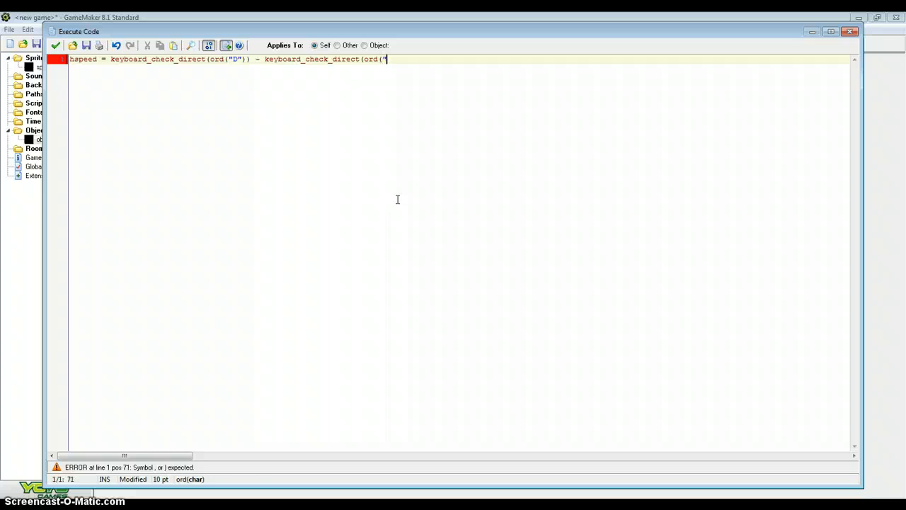
type("A\"))")
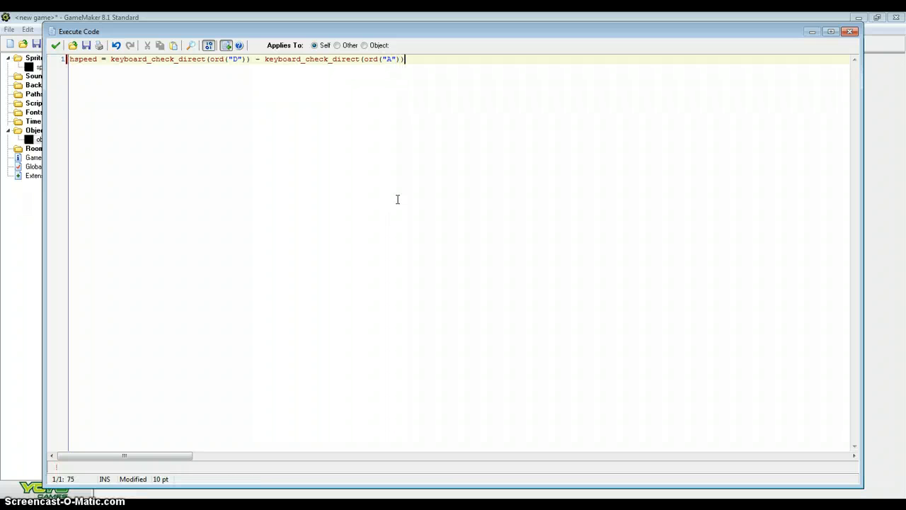
- Accept the Step code and run the game to test horizontal movement
left_click(55, 45)
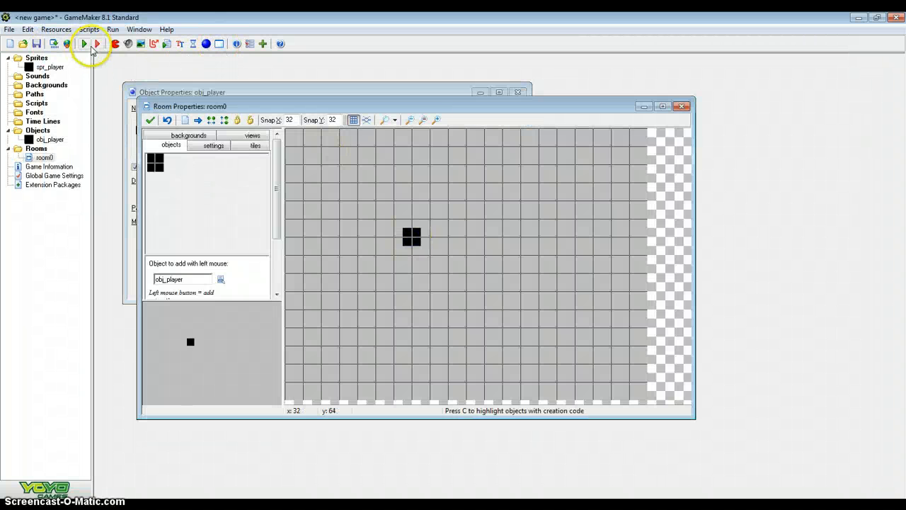
left_click(83, 44)
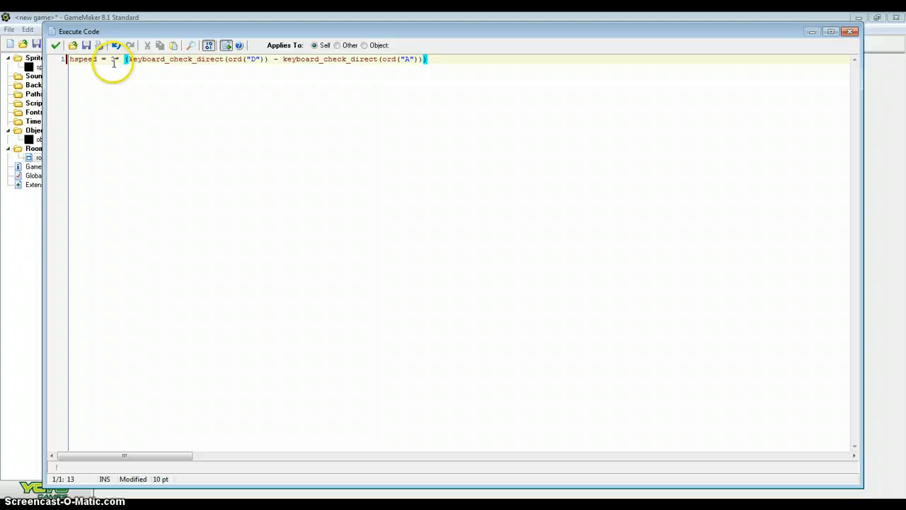
- Save and close the revised hspeed code, then run the game again
left_click(55, 45)
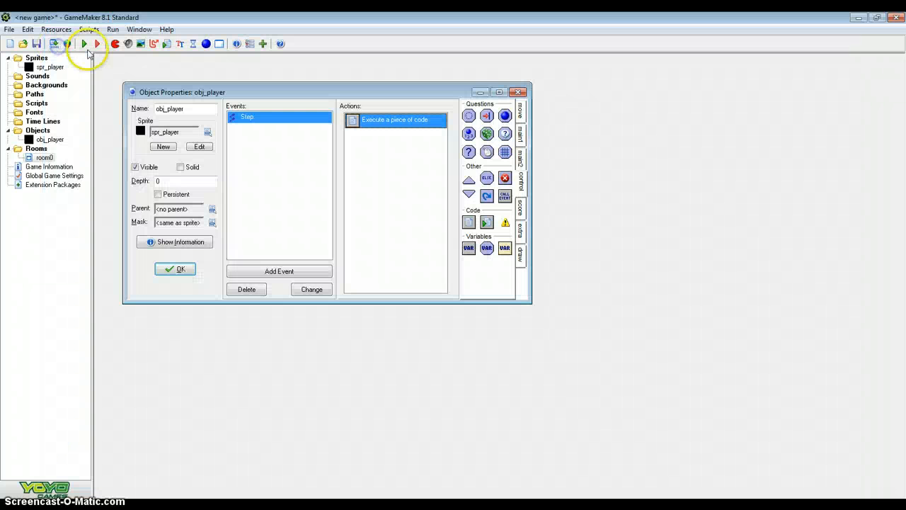
left_click(84, 44)
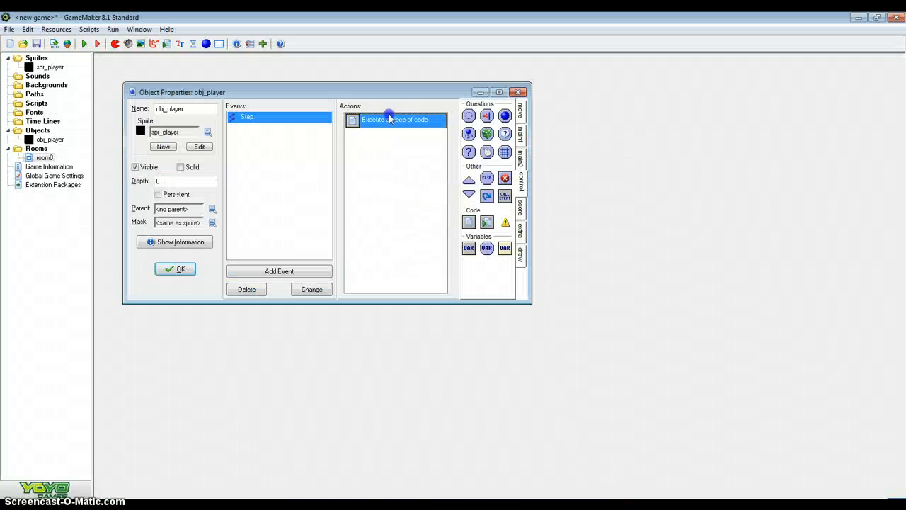
- Reopen the Step code and add a vspeed = 3 * (S key check - W key check) line
double_click(394, 119)
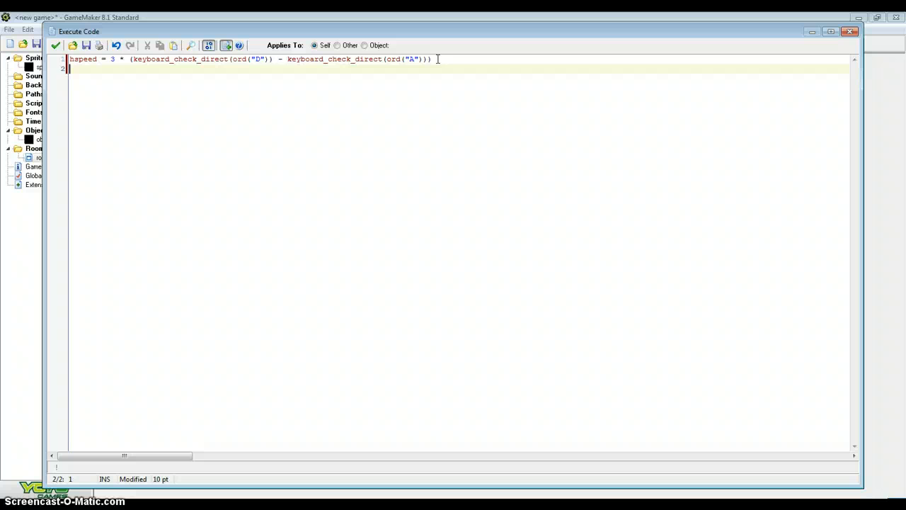
type("vspeed")
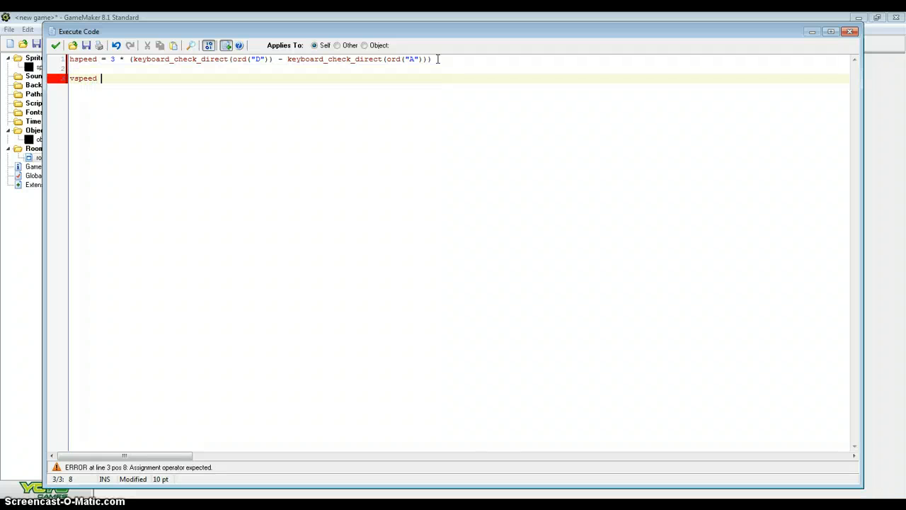
type("= 3")
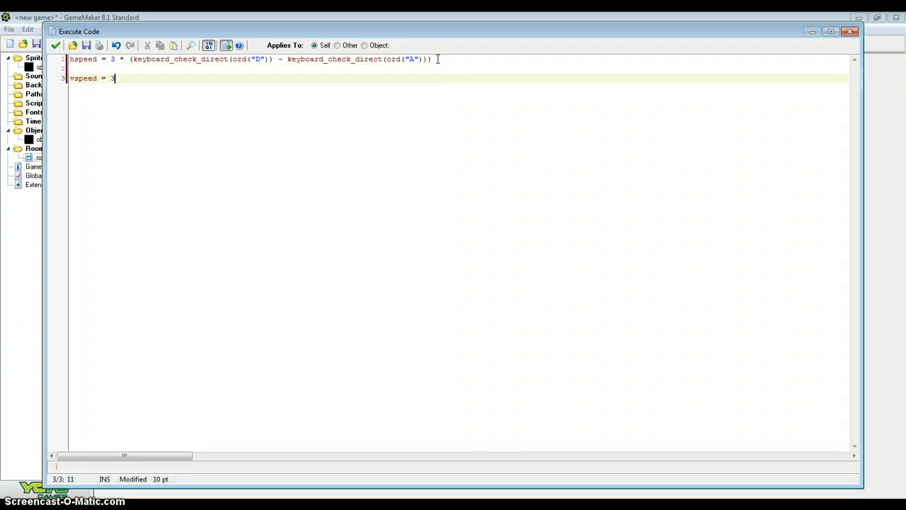
type("*")
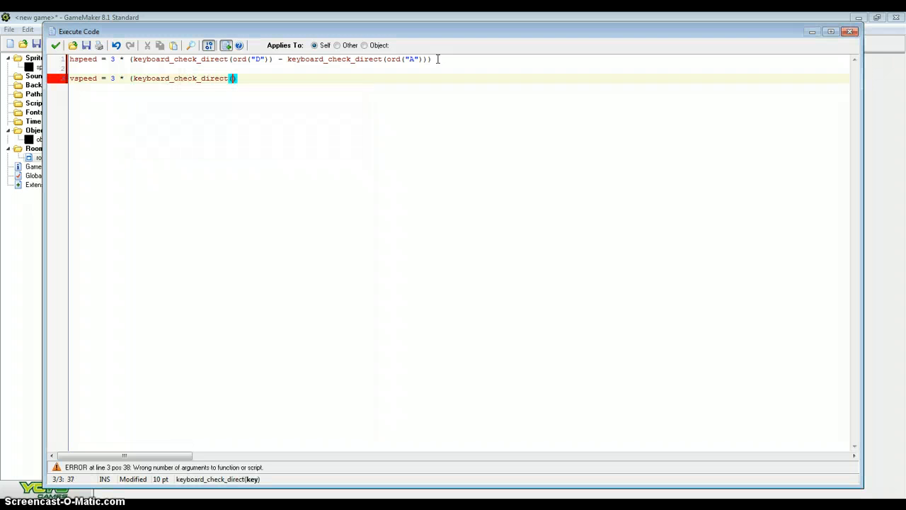
type("(ord(\"")
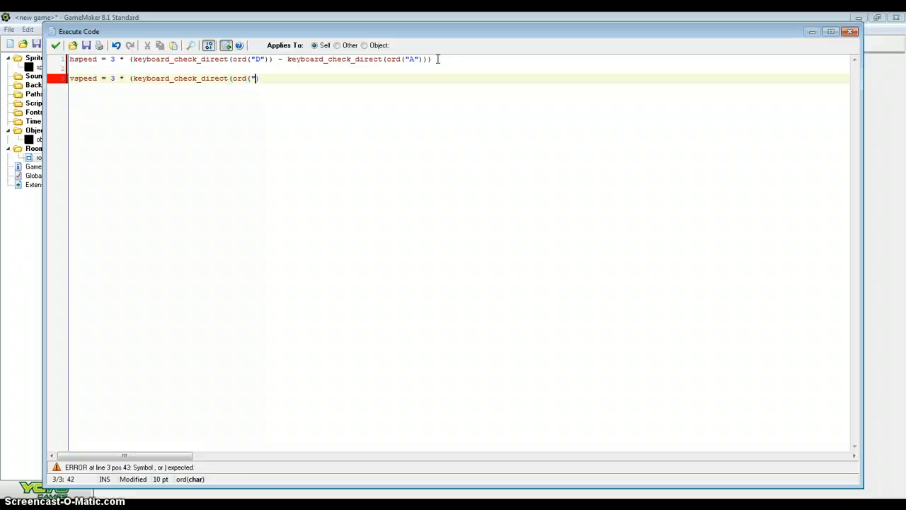
type("S\")) )")
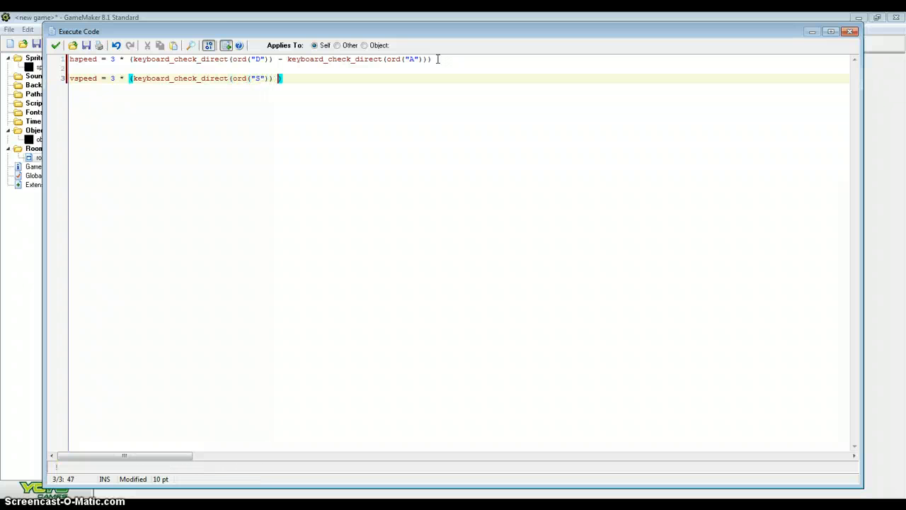
type("- keyboard_check_dorect(ord(\"")
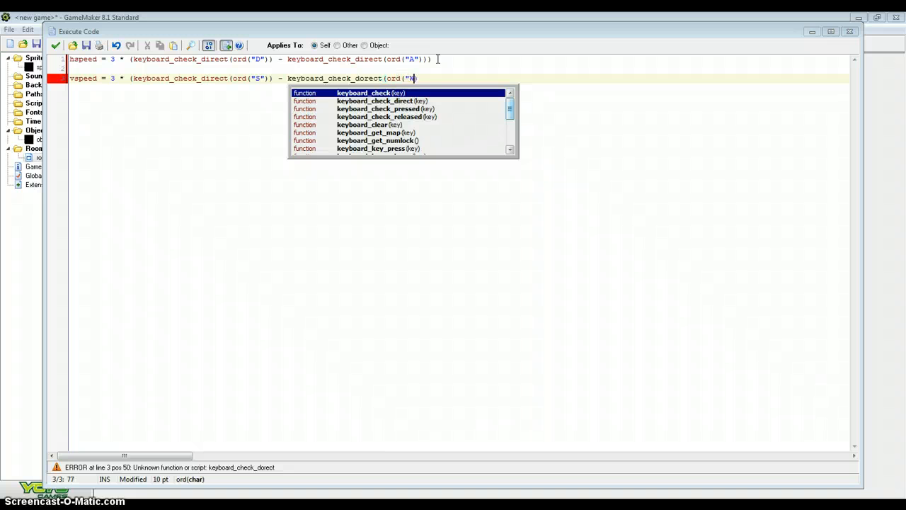
type("W))")
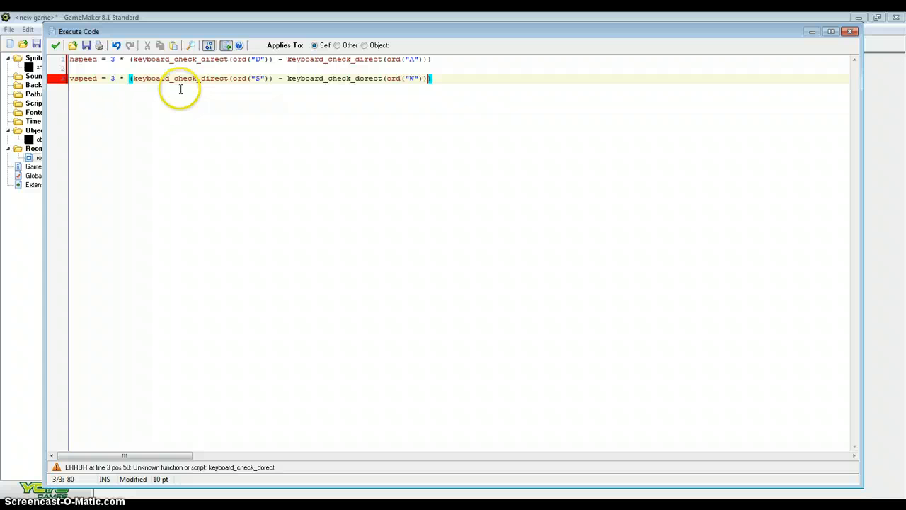
mouse_move(184, 154)
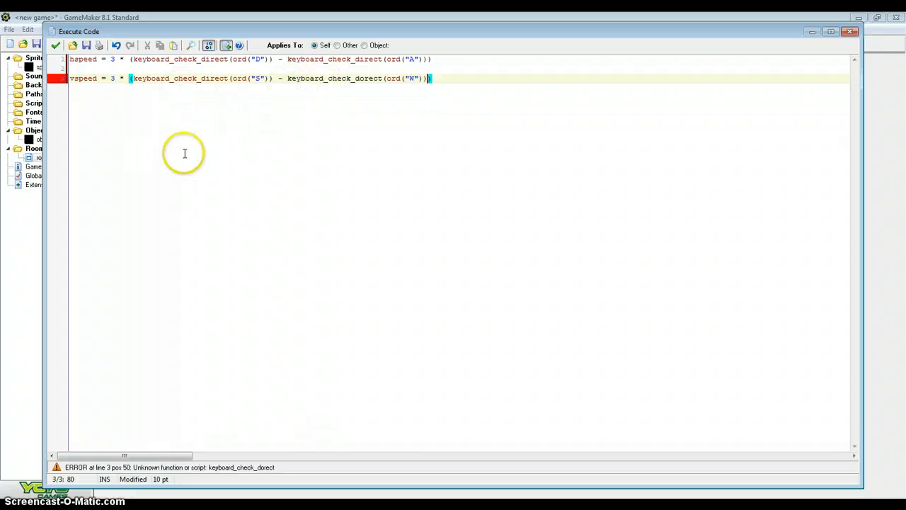
mouse_move(163, 323)
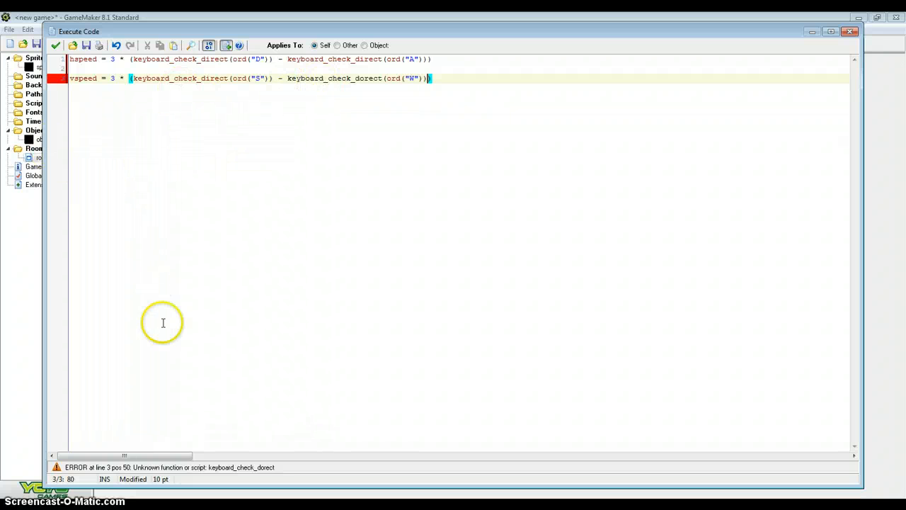
mouse_move(365, 78)
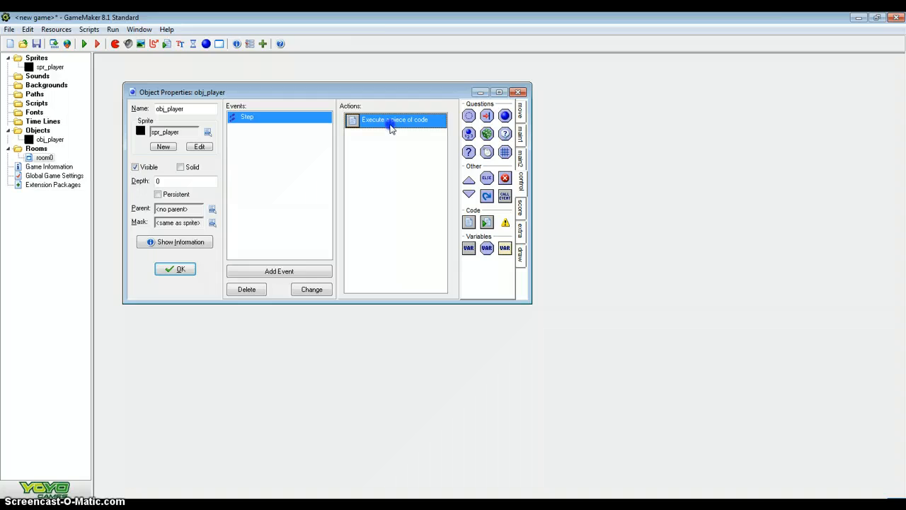
double_click(394, 119)
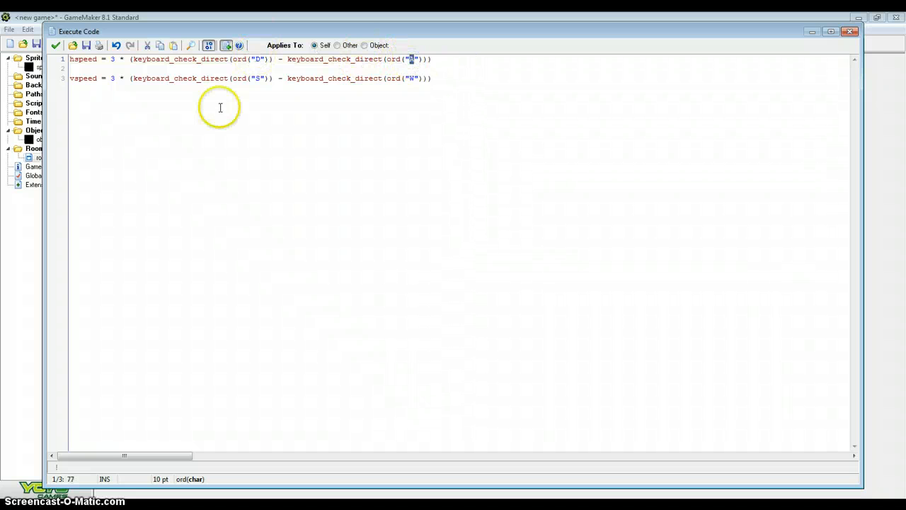
mouse_move(323, 154)
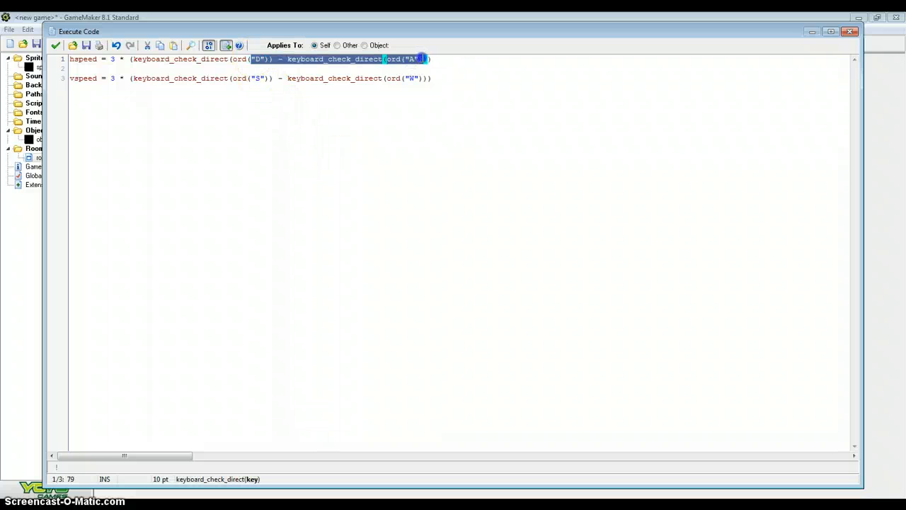
left_click(268, 59)
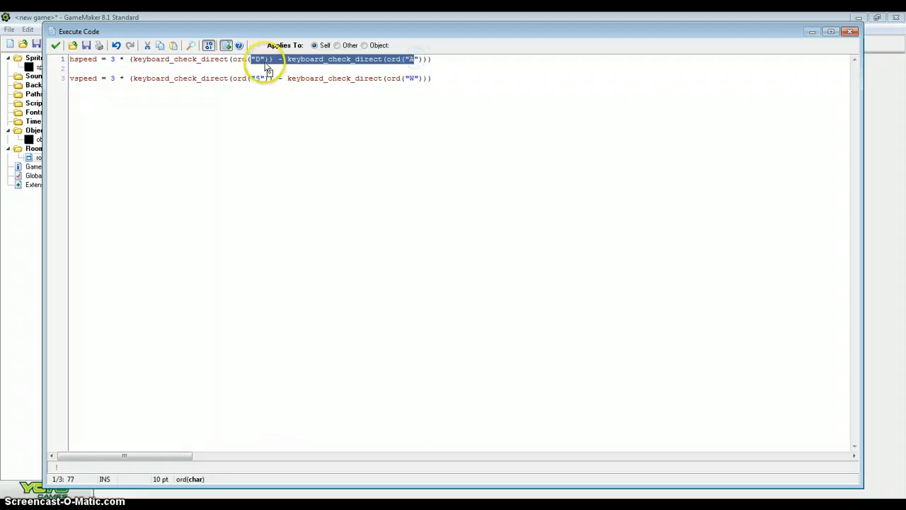
mouse_move(372, 330)
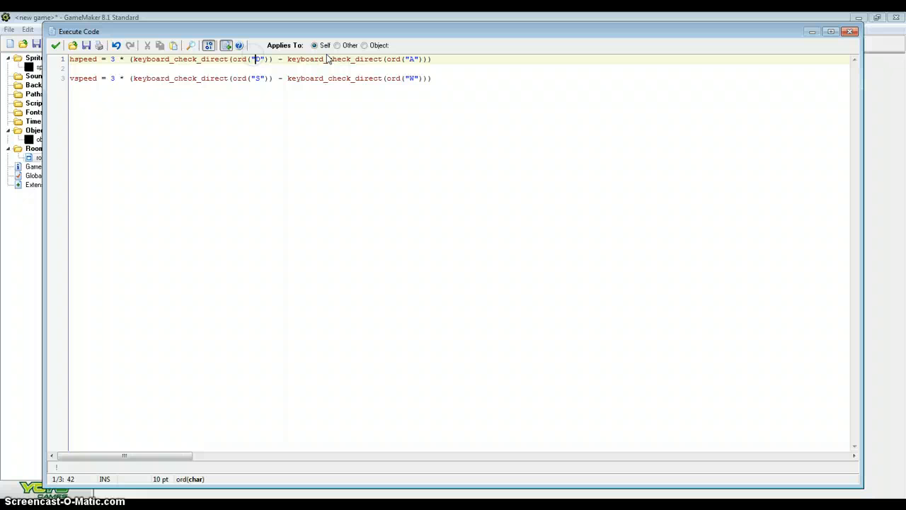
mouse_move(418, 112)
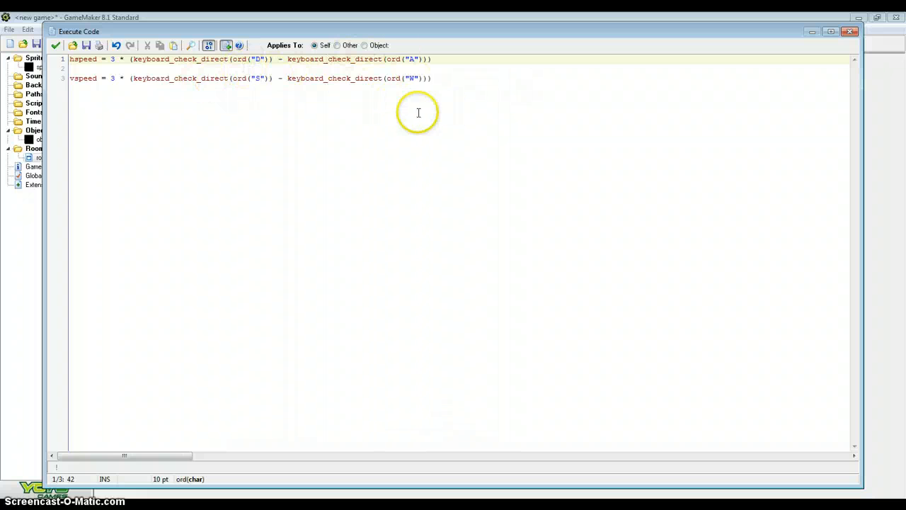
mouse_move(74, 112)
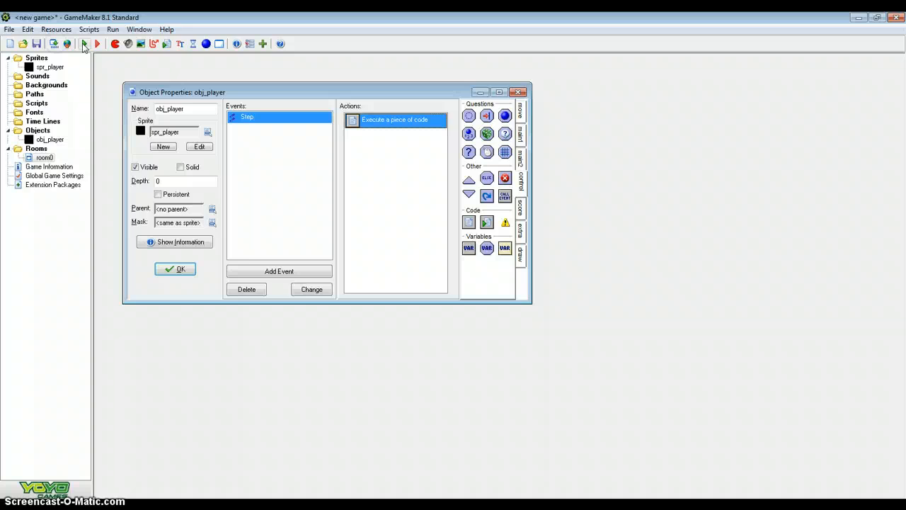
- Comment out the vspeed line with // and reopen the code to check it
left_click(97, 44)
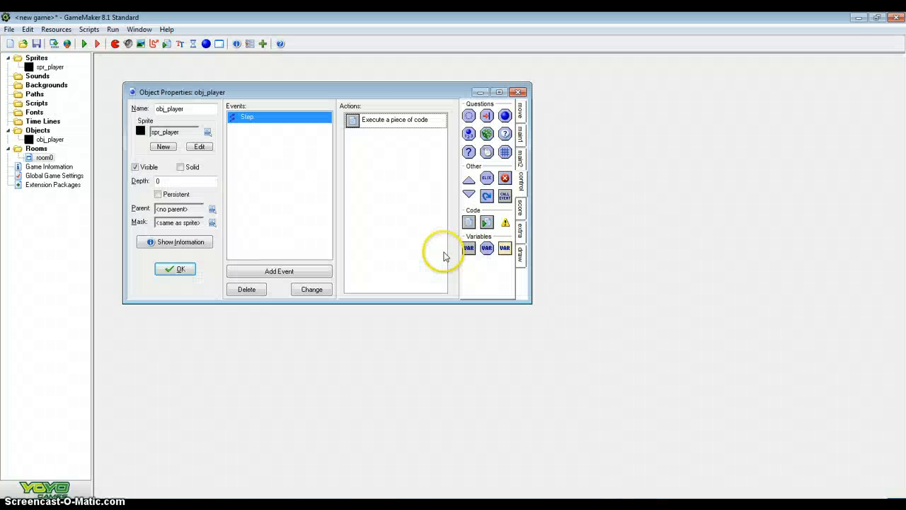
double_click(394, 119)
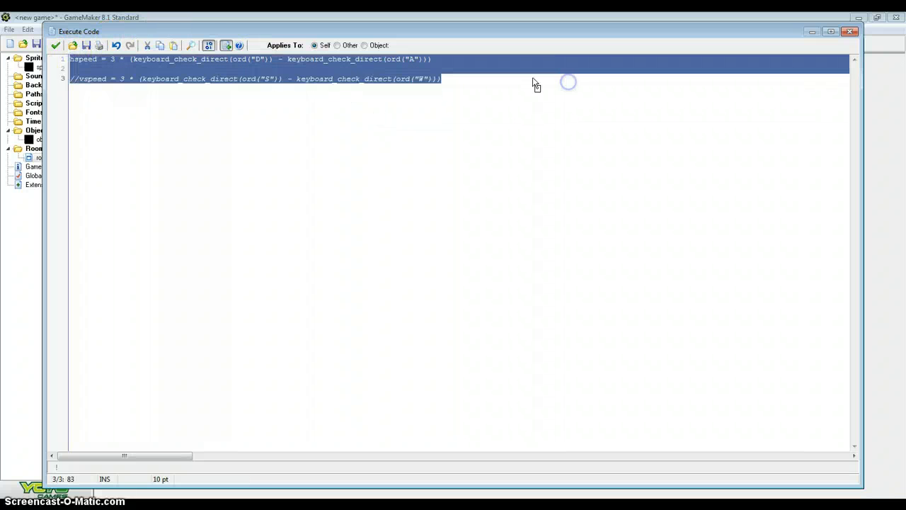
mouse_move(272, 297)
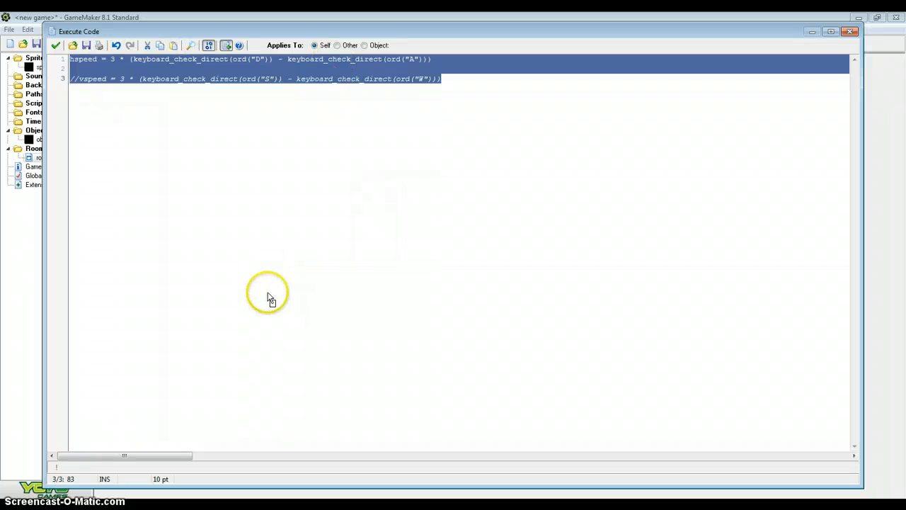
mouse_move(220, 320)
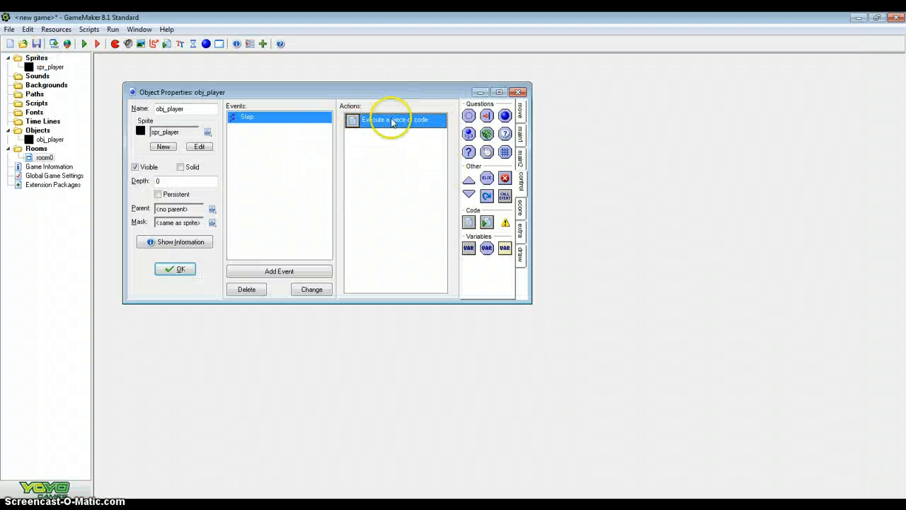
double_click(394, 119)
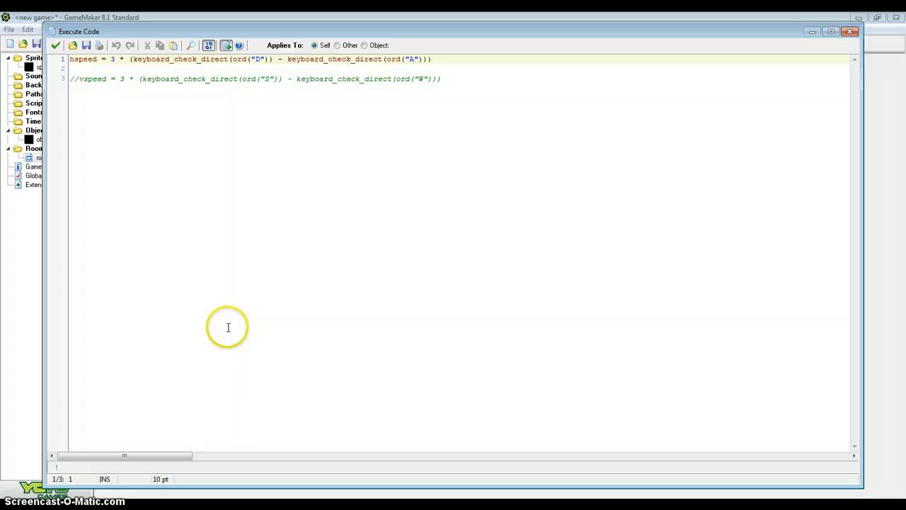